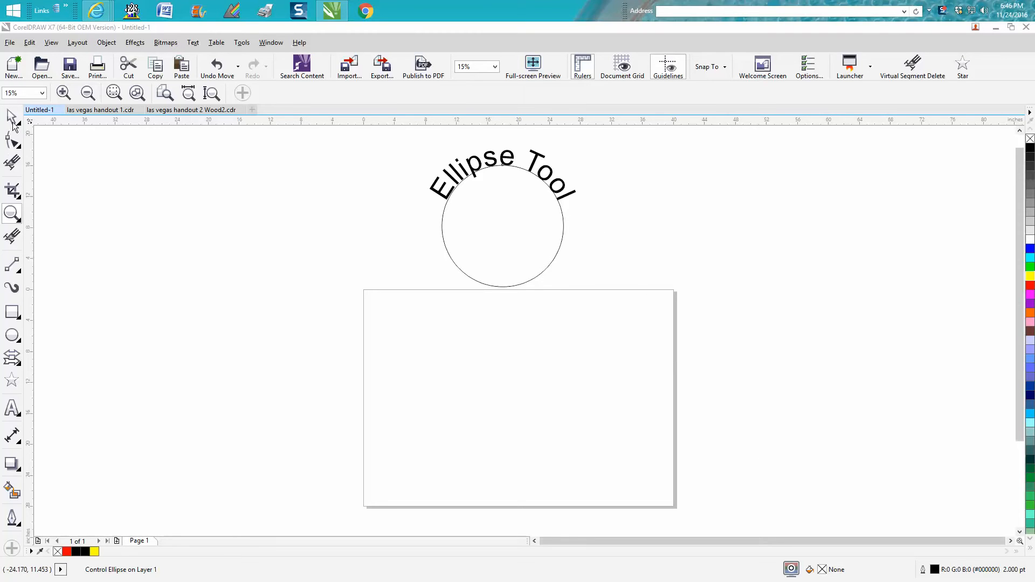
# Select the circle with its curved 'Ellipse Tool' title text.
pyautogui.click(502, 225)
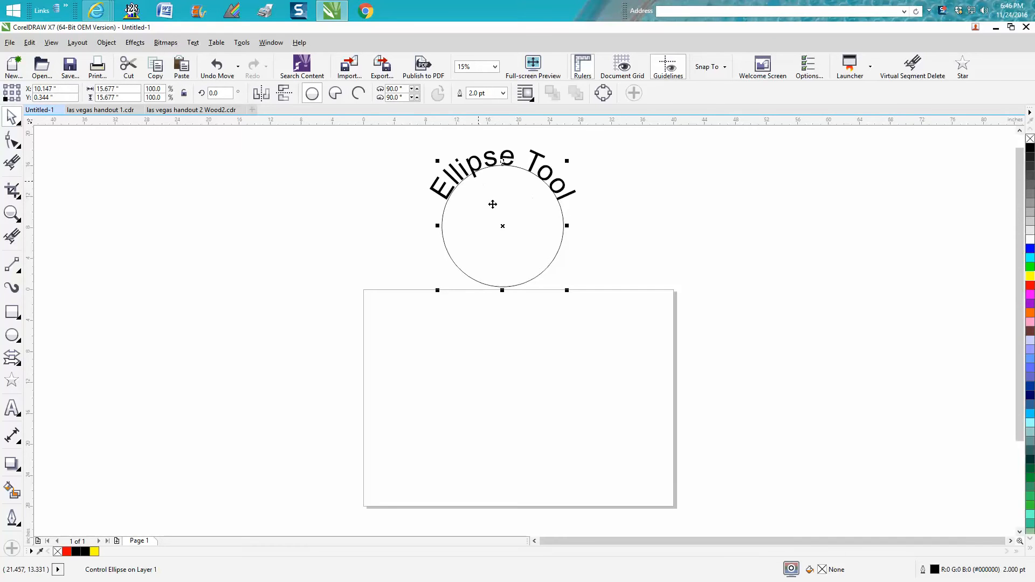
pyautogui.moveTo(587, 174)
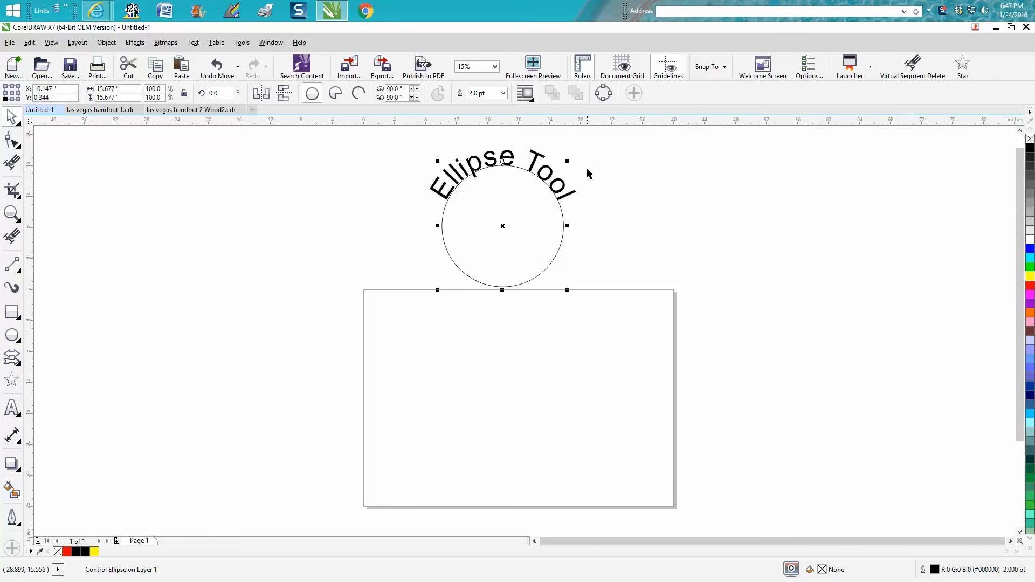
pyautogui.moveTo(408, 252)
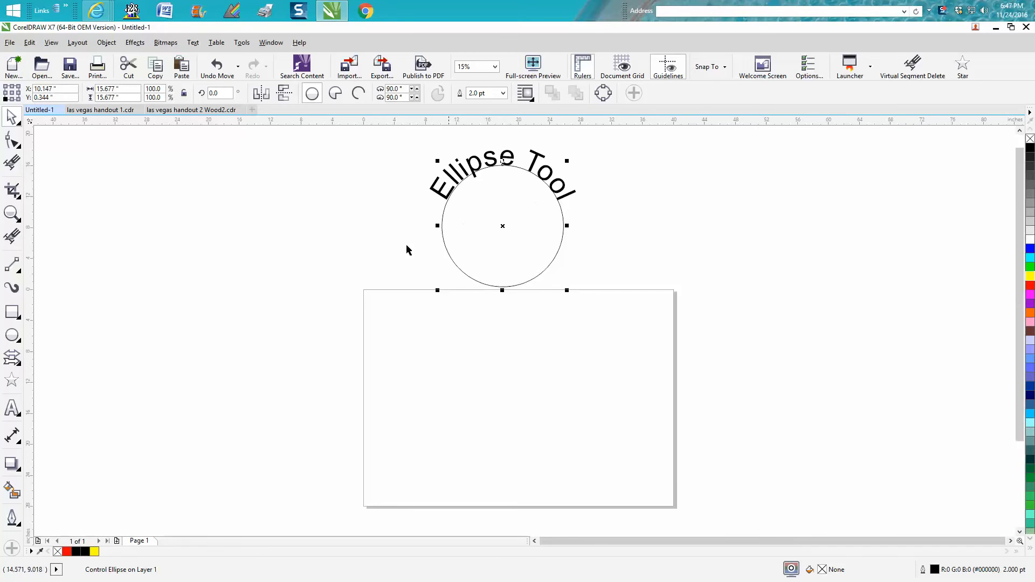
pyautogui.moveTo(34, 145)
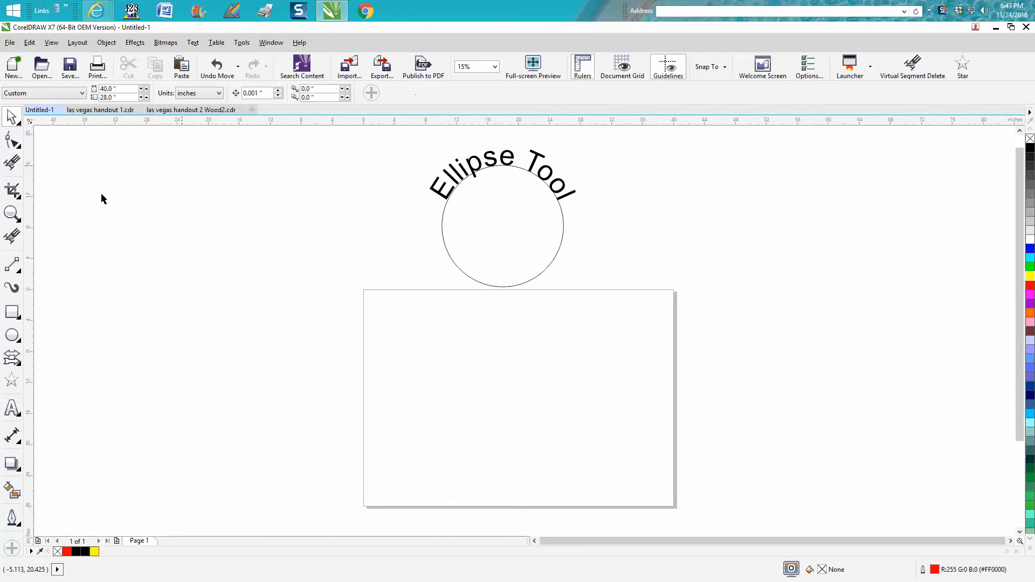
# Draw a red-outlined circle in the middle of the page with the Ellipse tool.
pyautogui.click(12, 335)
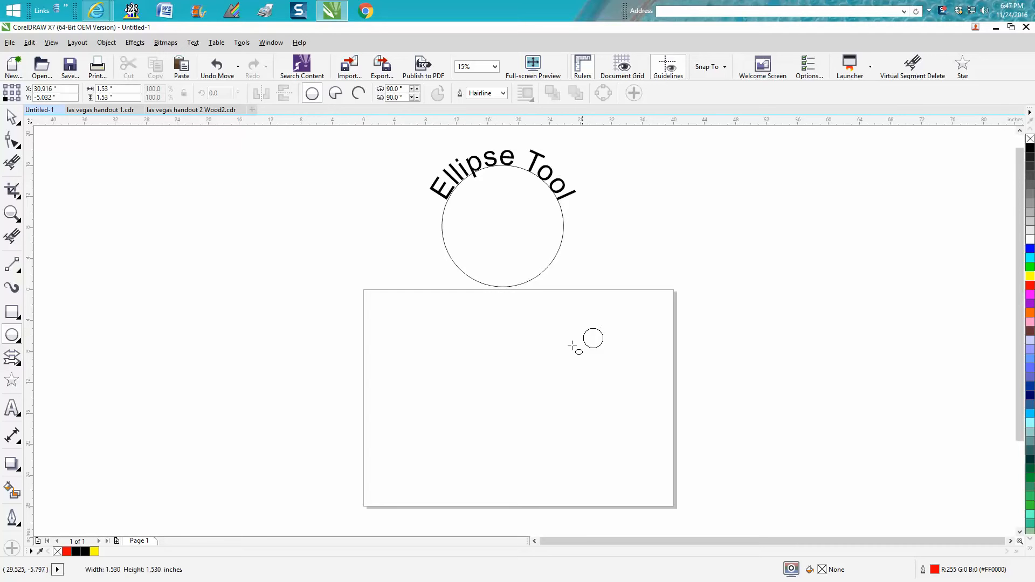
pyautogui.moveTo(592, 337); pyautogui.dragTo(489, 419)
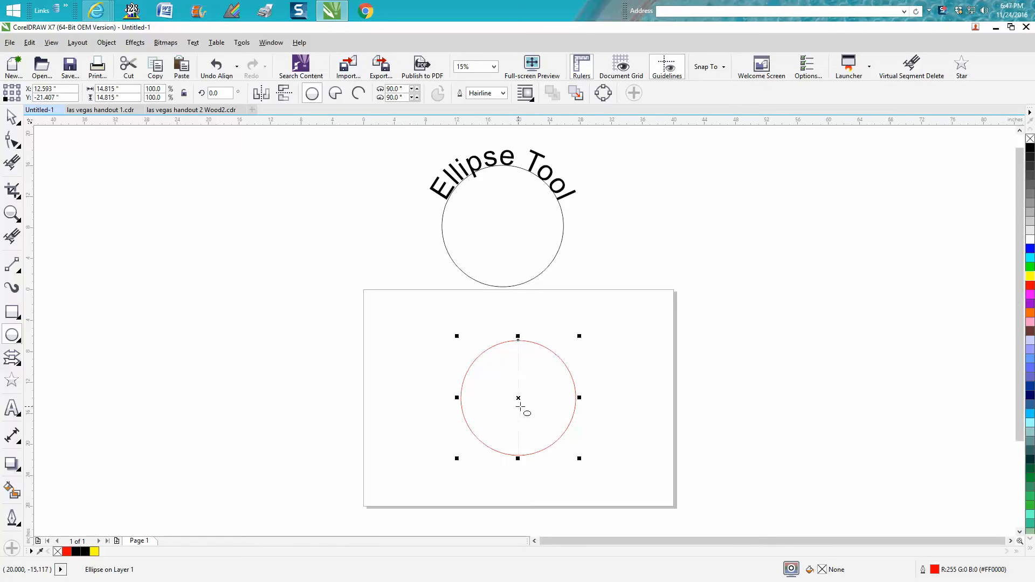
pyautogui.moveTo(519, 396)
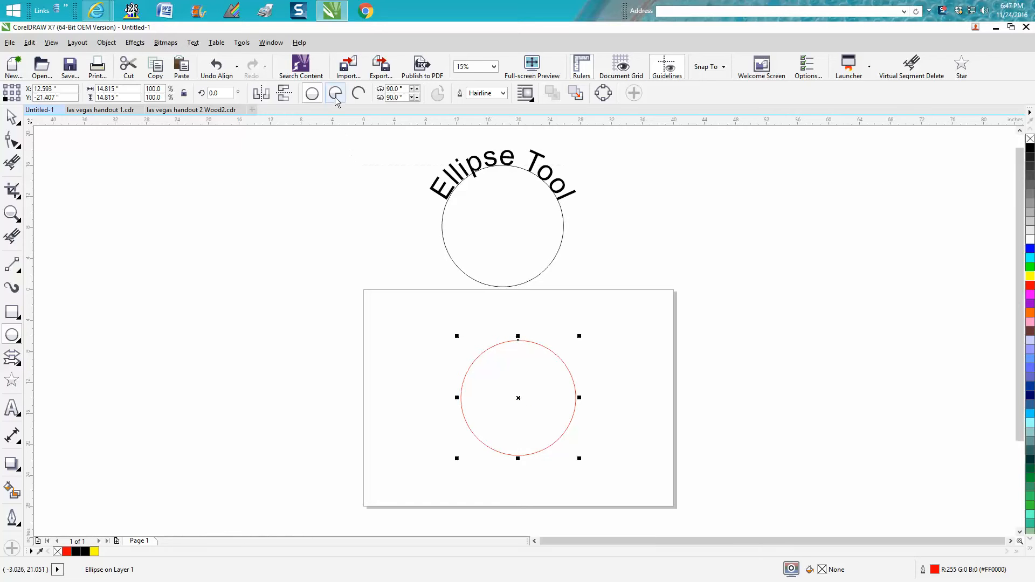
# Turn the red circle into a pie shape.
pyautogui.click(335, 93)
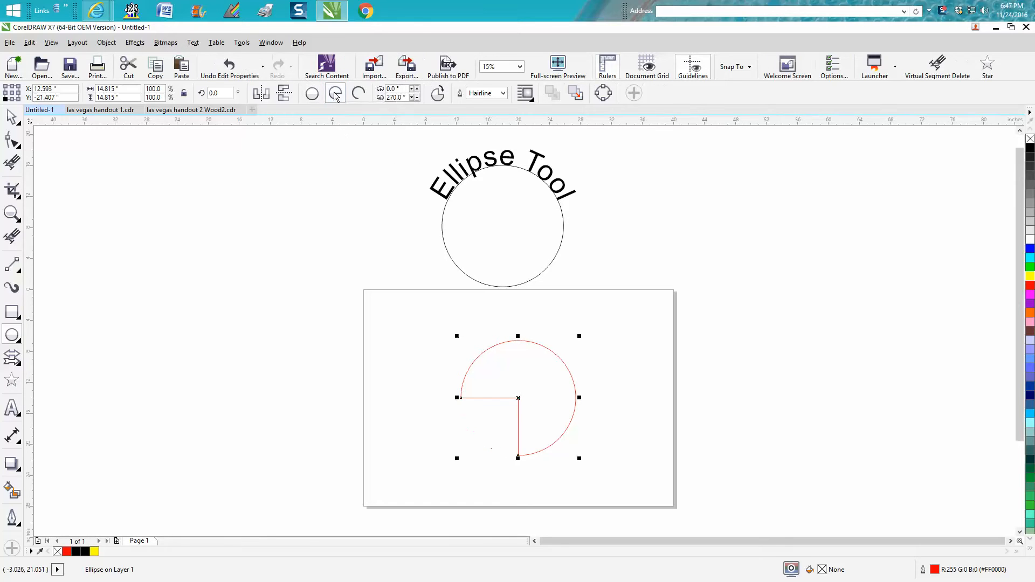
pyautogui.moveTo(335, 93)
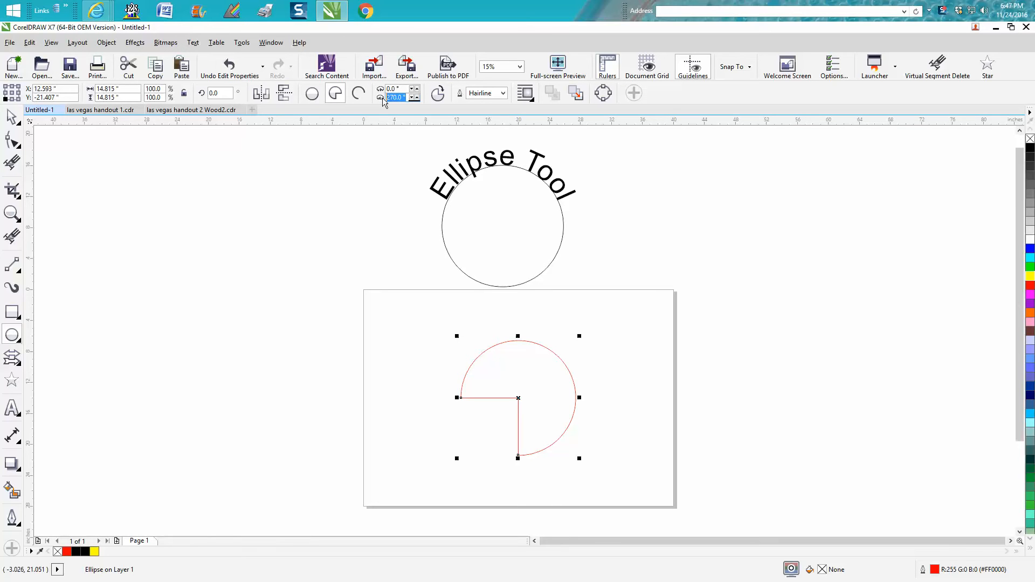
pyautogui.moveTo(382, 99)
pyautogui.write('345')
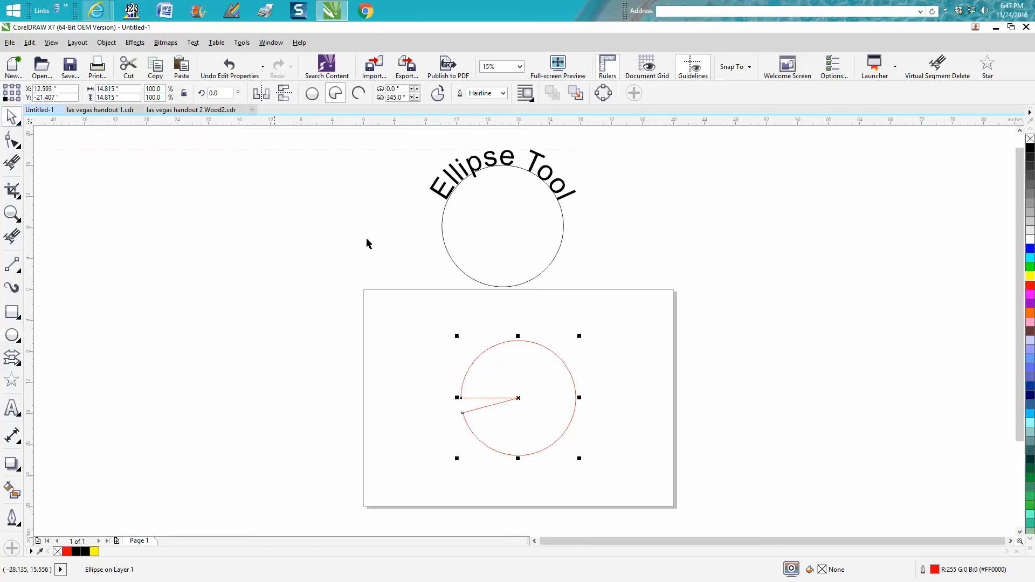
pyautogui.moveTo(438, 93)
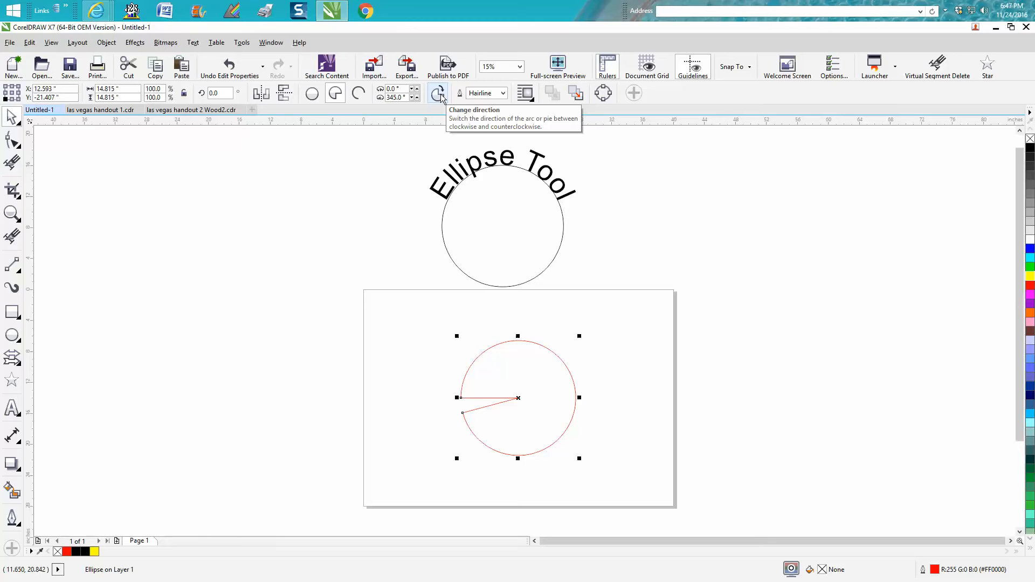
# Reverse the pie's direction and try an ending angle of 180°, then reverse again.
pyautogui.click(437, 93)
pyautogui.write('180')
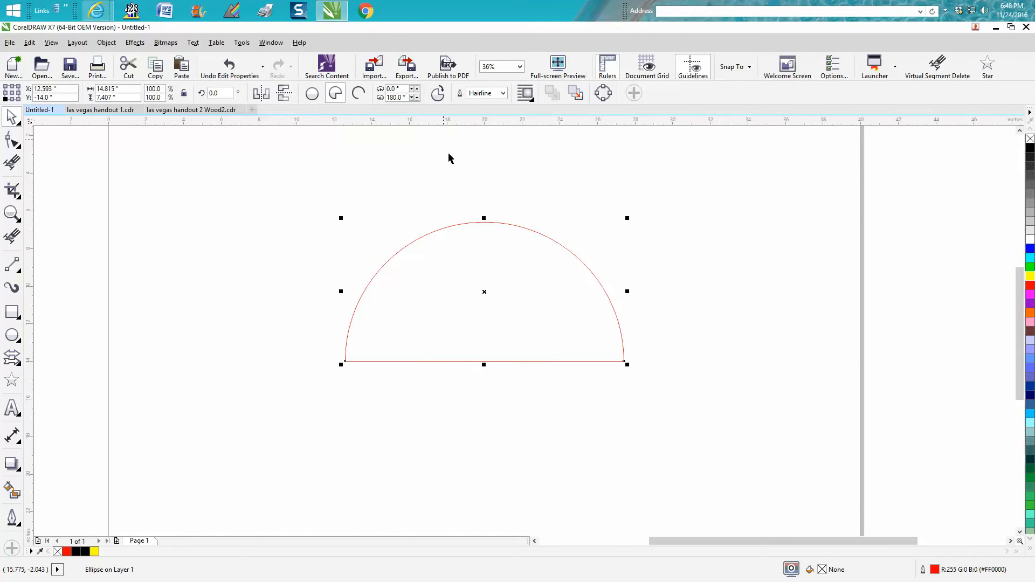
pyautogui.moveTo(437, 92)
pyautogui.write('0')
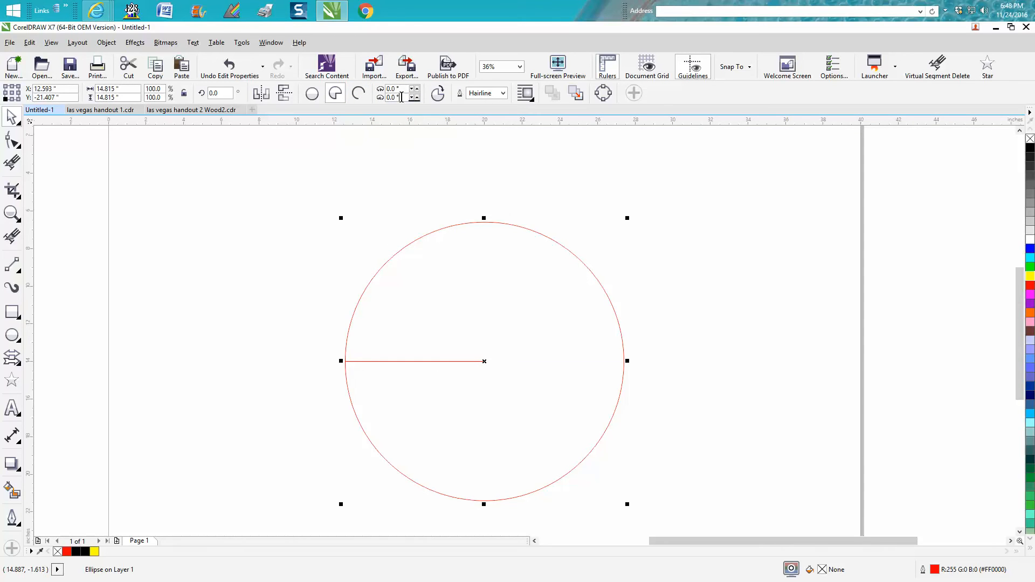
pyautogui.write('180')
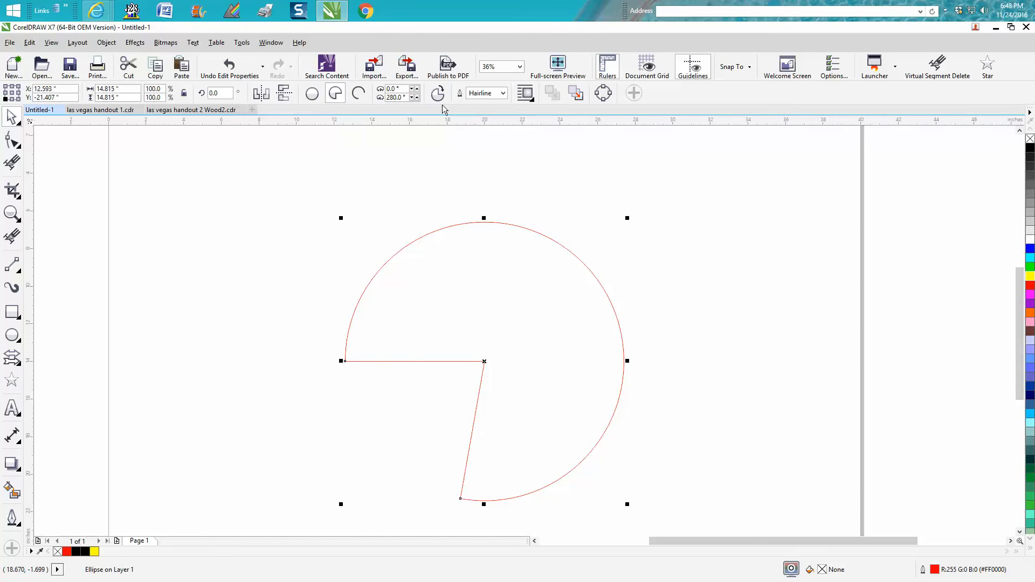
pyautogui.click(438, 93)
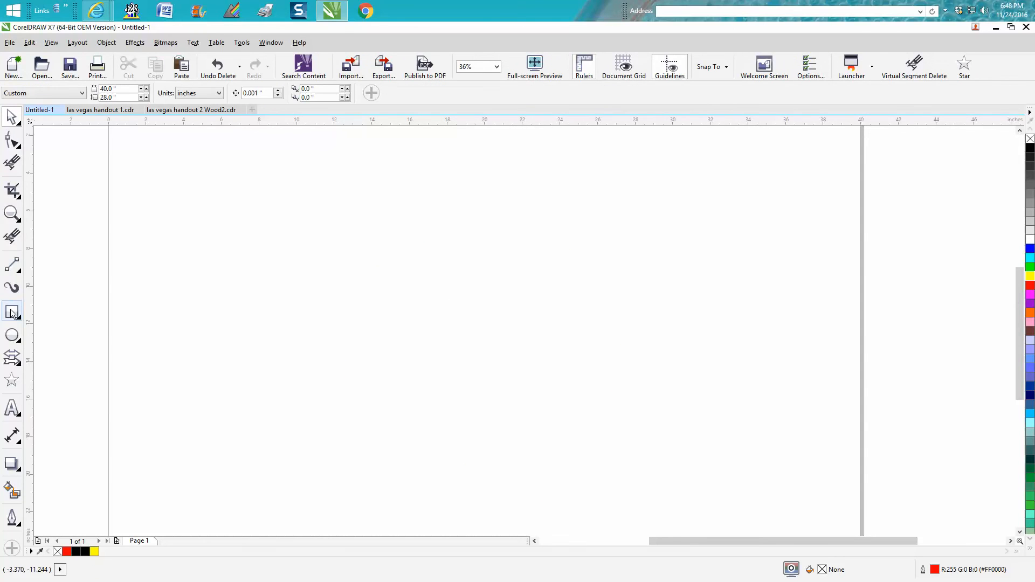
# Draw a new red circle near the page centre with the Ellipse tool.
pyautogui.click(11, 335)
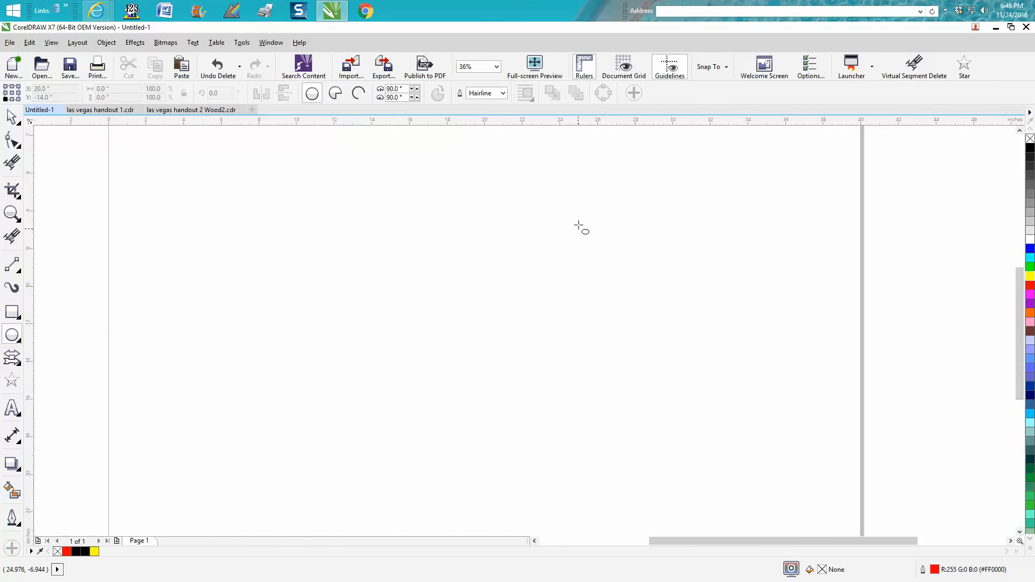
pyautogui.moveTo(379, 218); pyautogui.dragTo(581, 420)
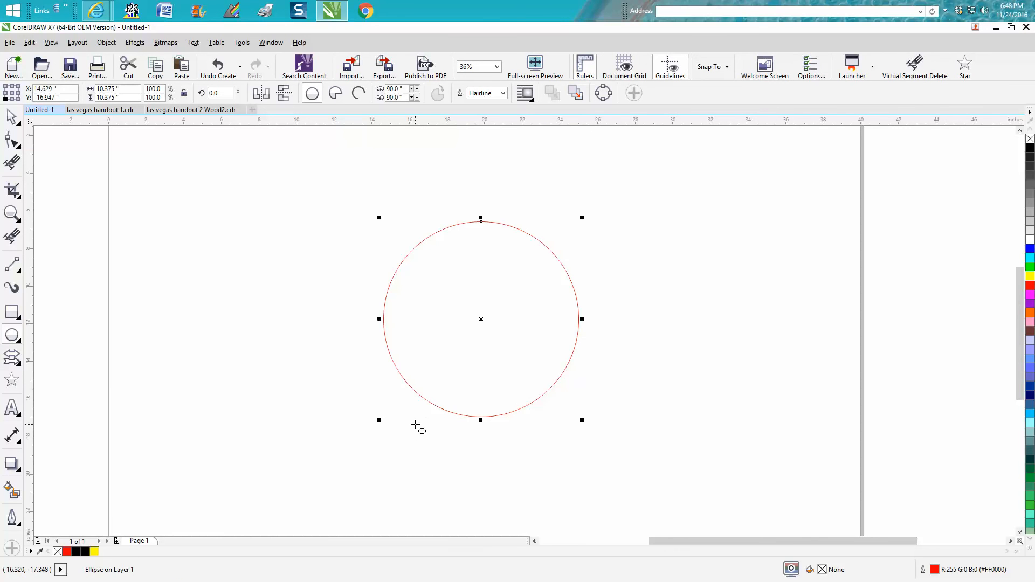
pyautogui.moveTo(469, 302)
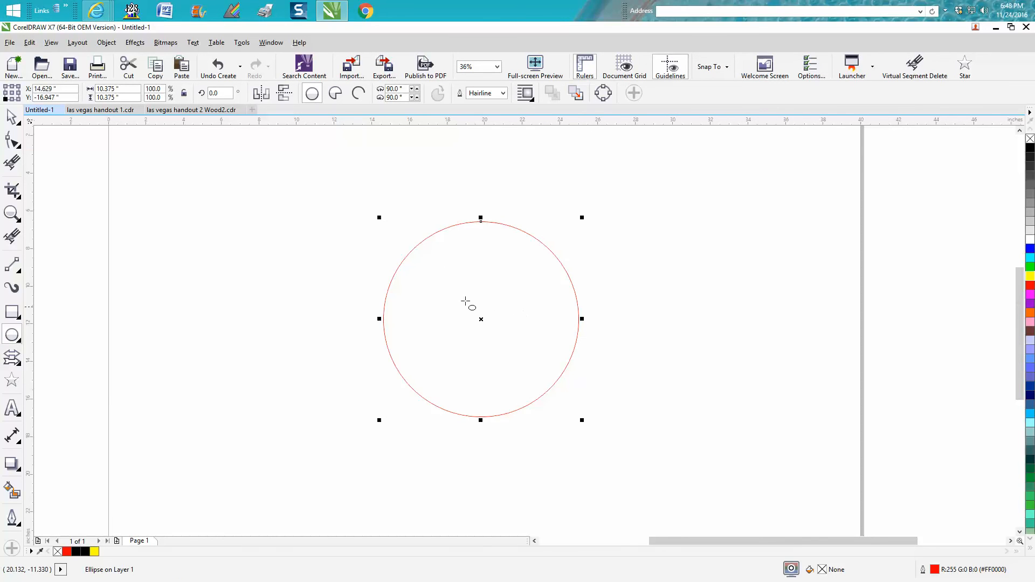
pyautogui.moveTo(357, 93)
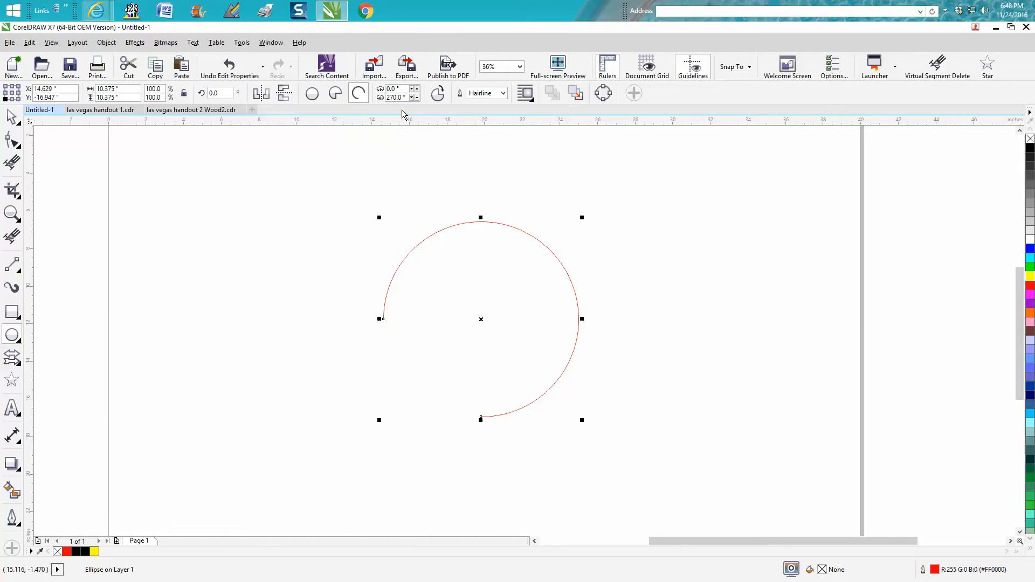
pyautogui.moveTo(396, 97)
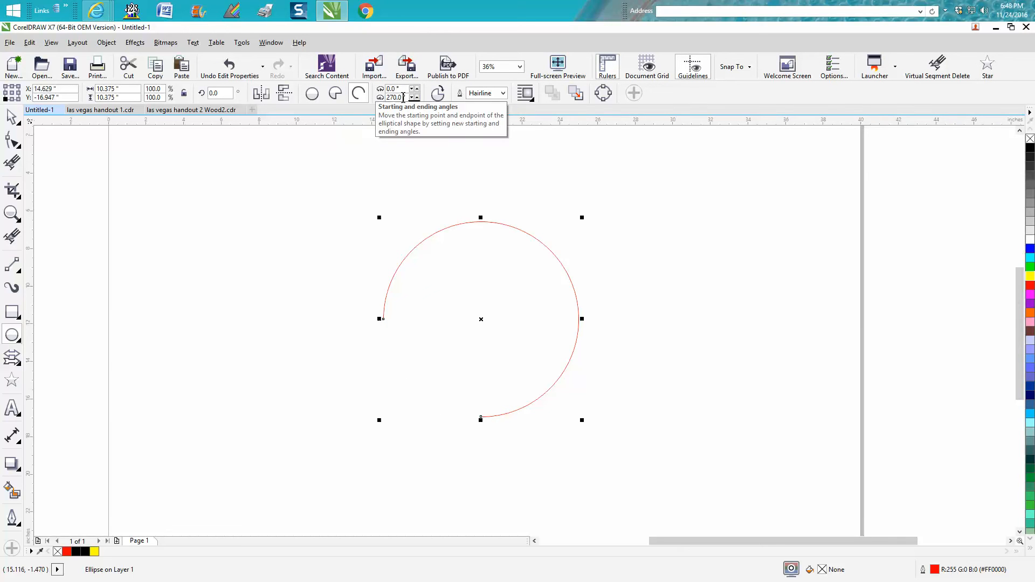
# Reverse the arc's direction and set its ending angle to 180°.
pyautogui.click(436, 93)
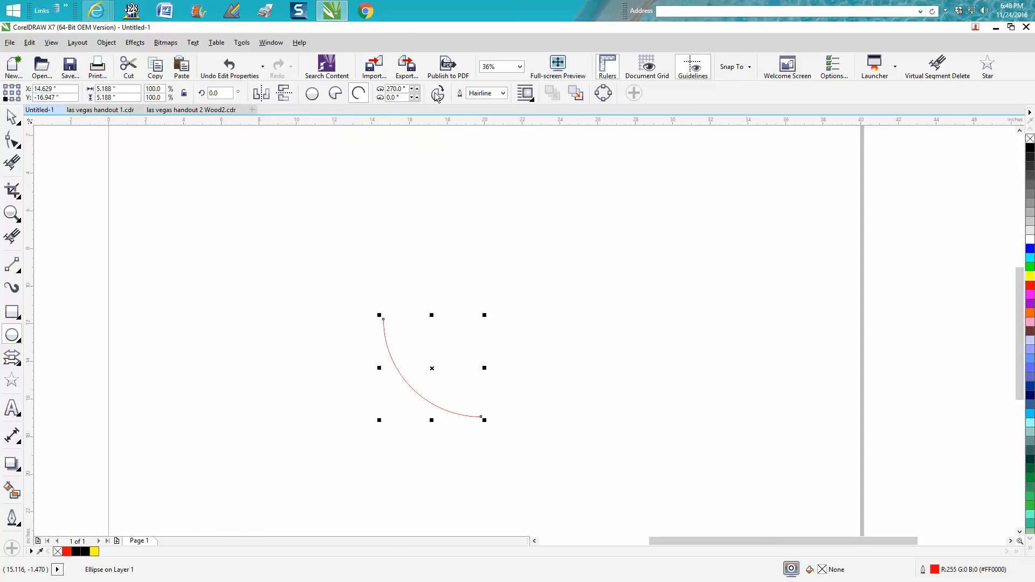
pyautogui.moveTo(437, 93)
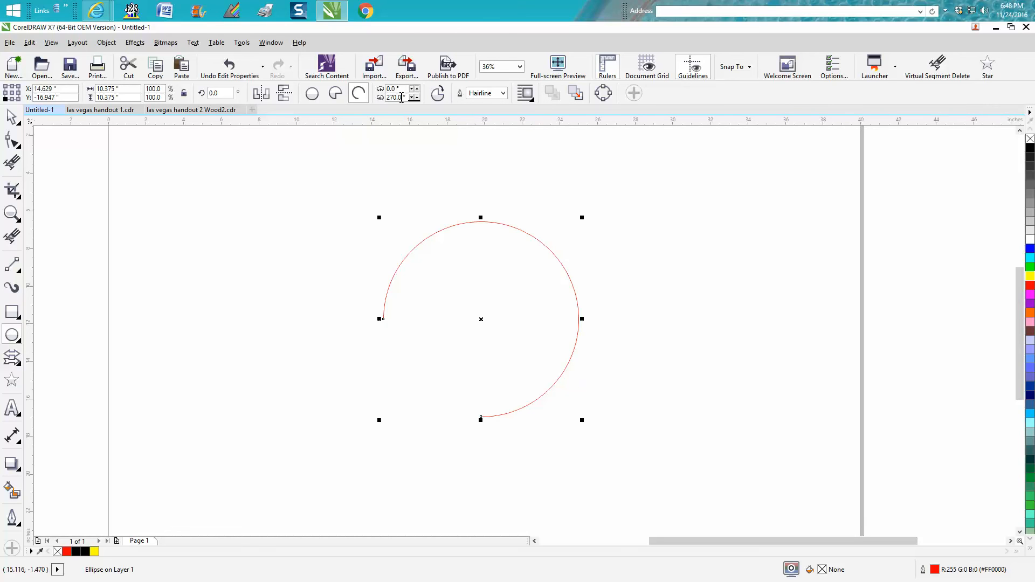
pyautogui.write('180')
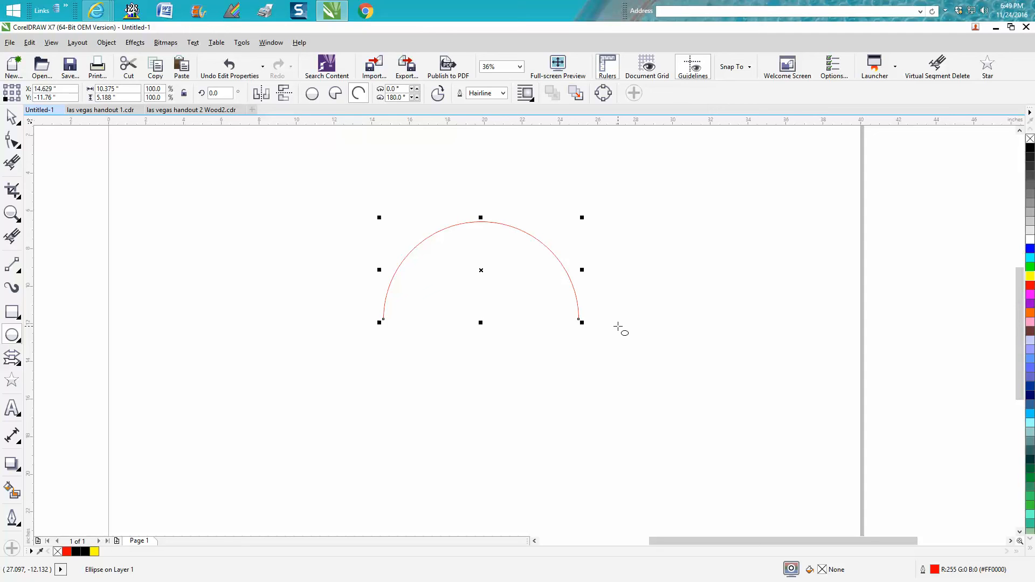
pyautogui.moveTo(411, 147)
pyautogui.write('359')
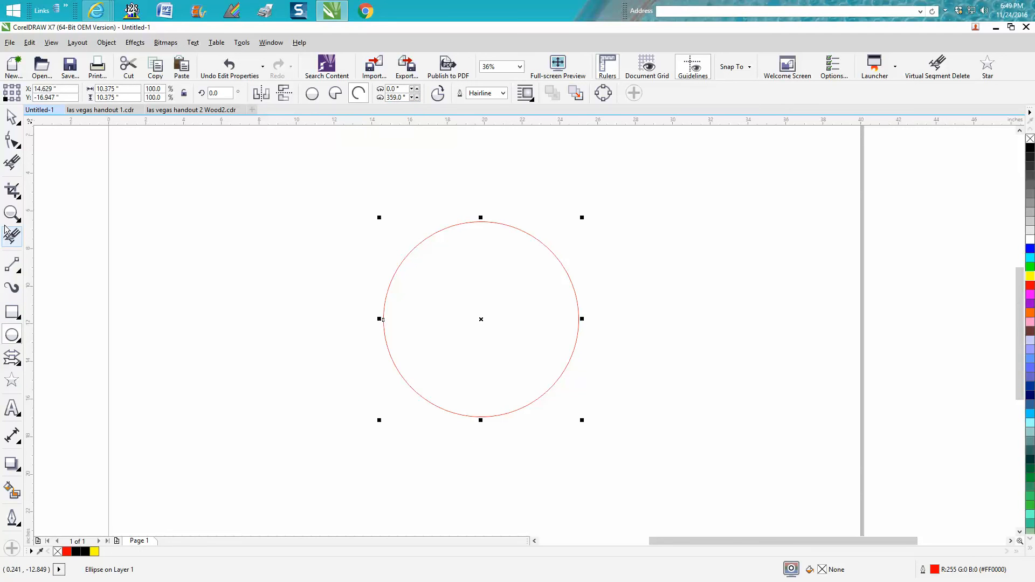
# Zoom out to bring the titled 'Ellipse Tool' circle back into view.
pyautogui.click(11, 213)
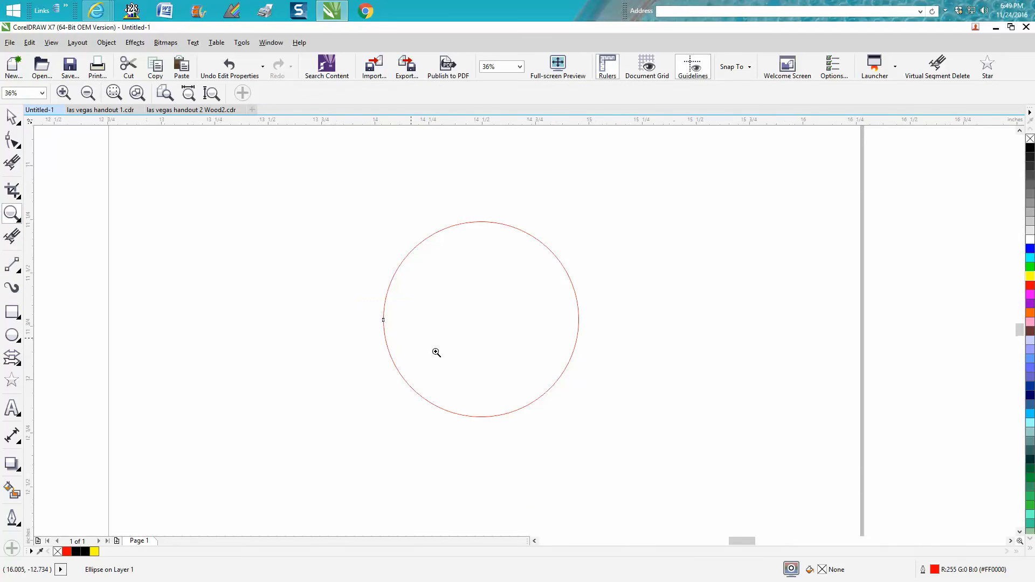
pyautogui.click(435, 352)
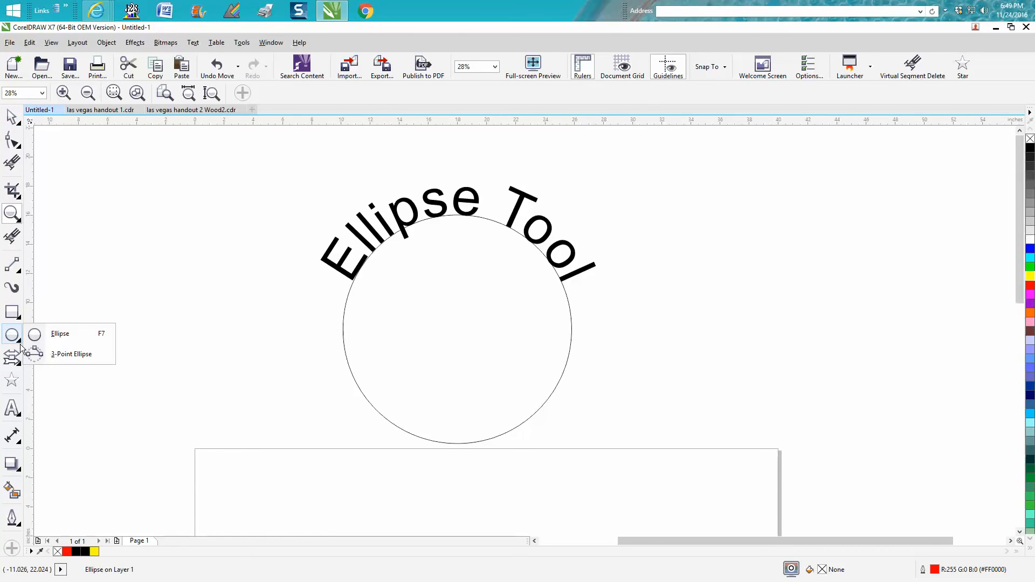
pyautogui.moveTo(190, 279)
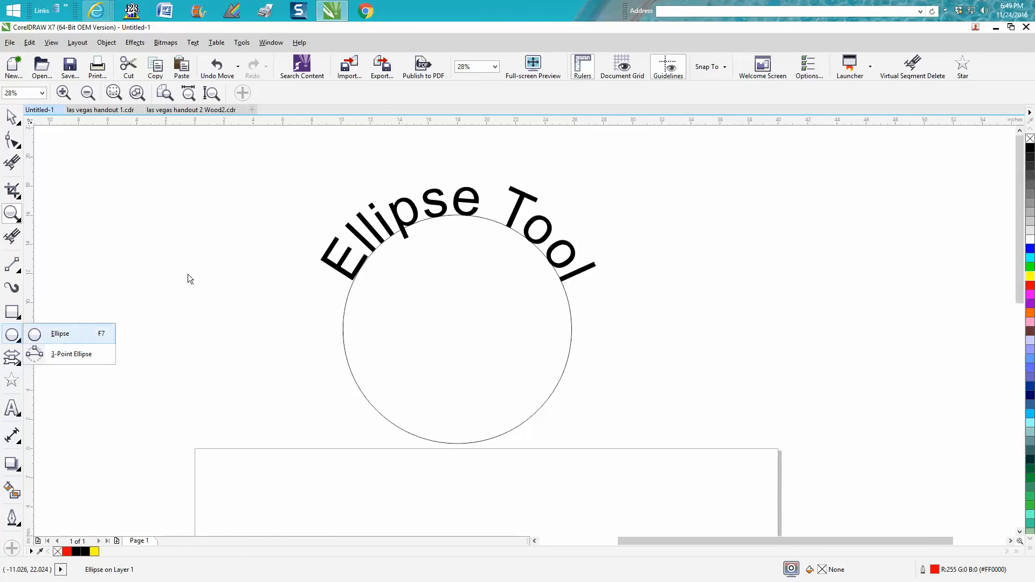